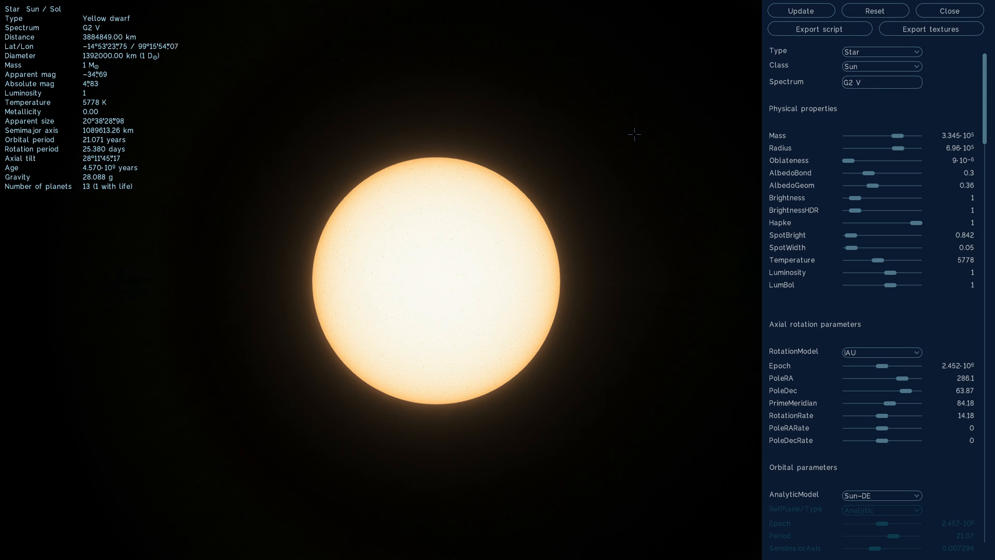
# Select the Sun's G2 V spectral class value in the star editor for replacement
pyautogui.click(881, 82)
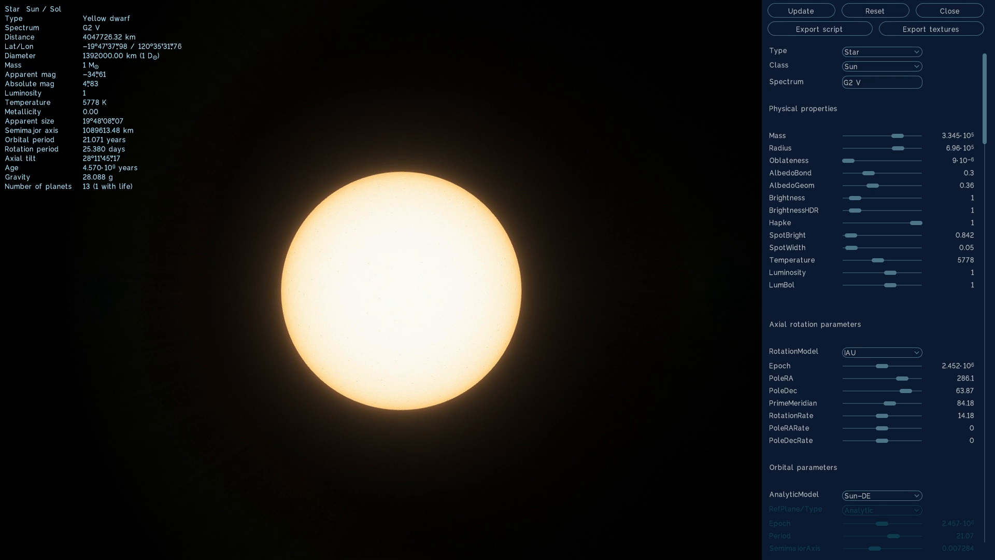
pyautogui.click(881, 82)
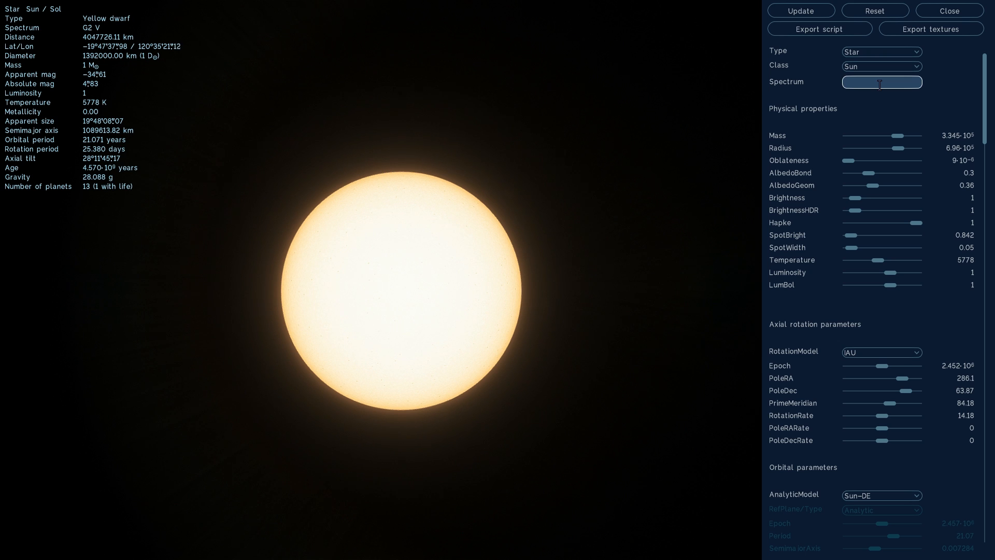
# Enter DQ as the Sun's spectral class and return the simulation to normal time speed
pyautogui.write('DQ')
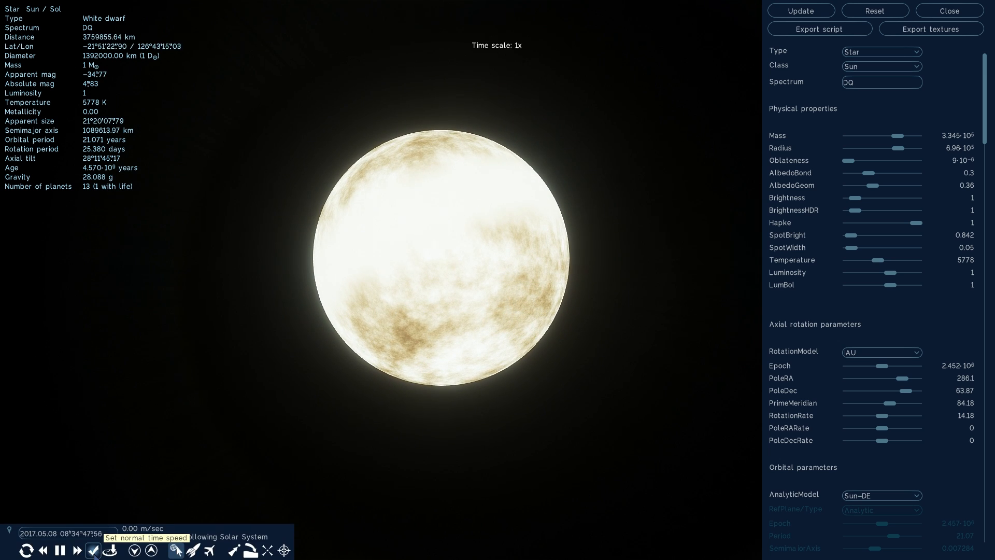
pyautogui.click(78, 550)
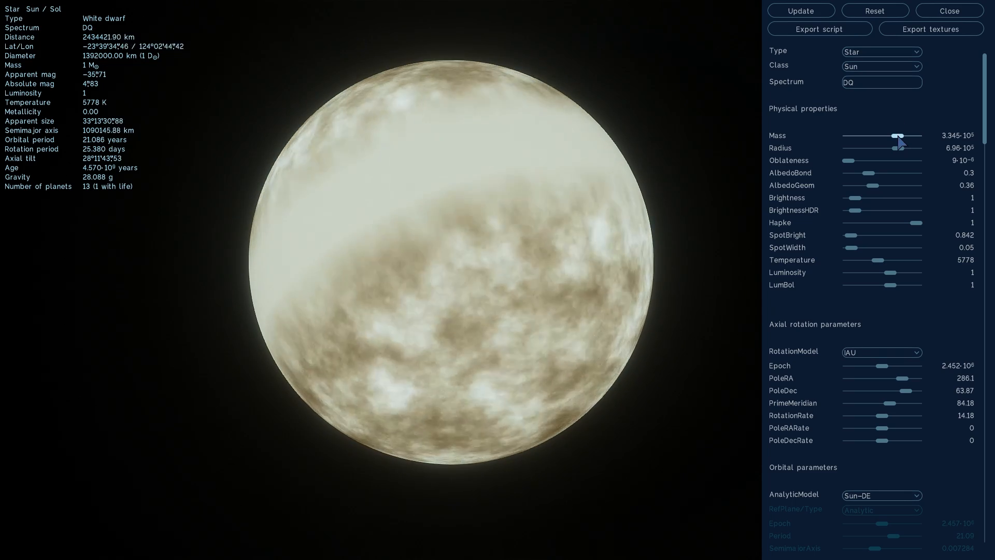
# Lower the star's mass to 0.7058 solar masses and shrink its radius drastically
pyautogui.moveTo(895, 136); pyautogui.dragTo(879, 136)
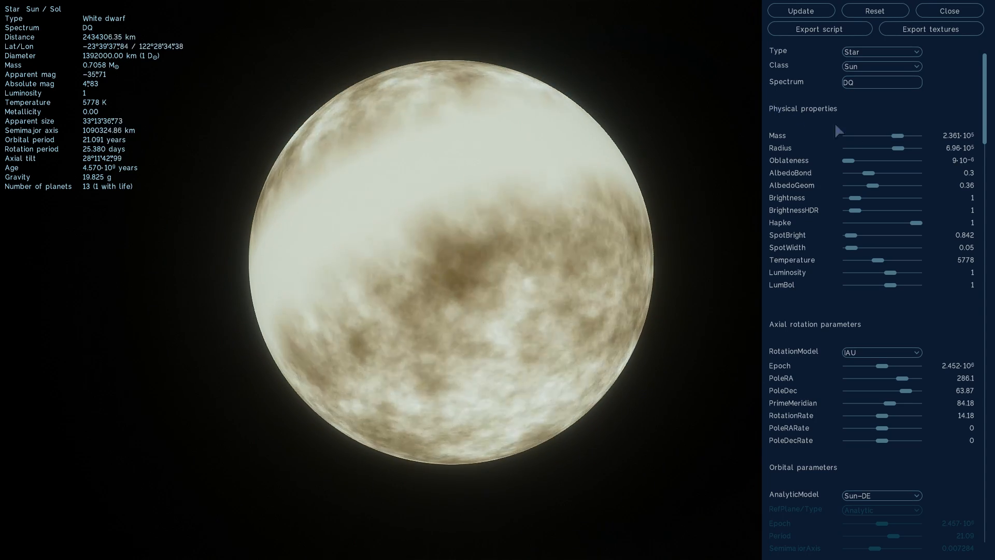
pyautogui.moveTo(889, 148); pyautogui.dragTo(913, 148)
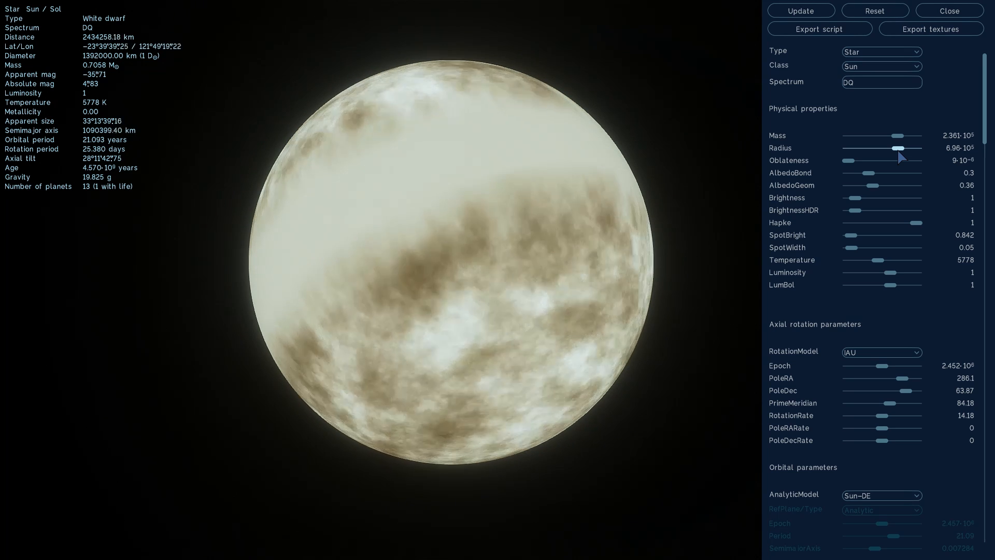
pyautogui.moveTo(894, 150); pyautogui.dragTo(886, 150)
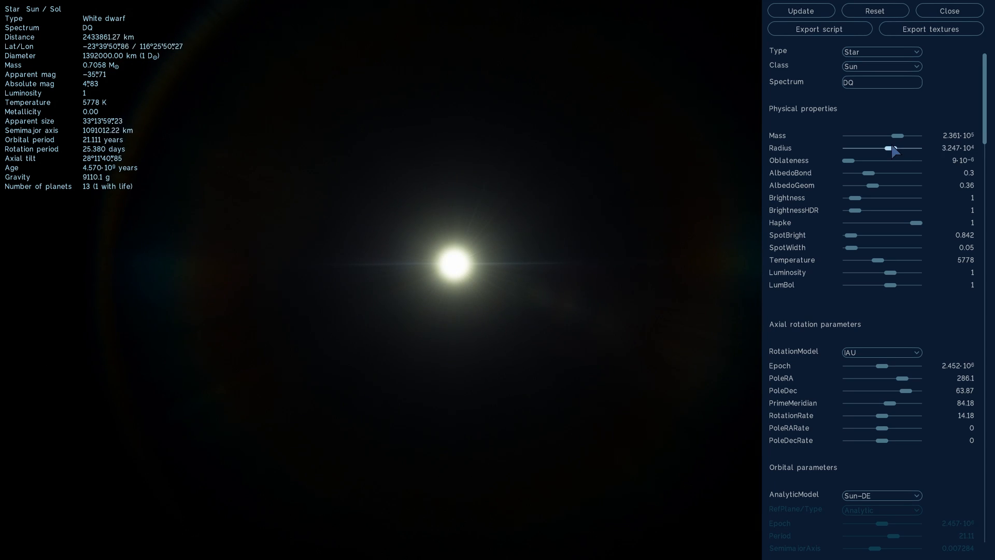
pyautogui.moveTo(888, 148); pyautogui.dragTo(920, 148)
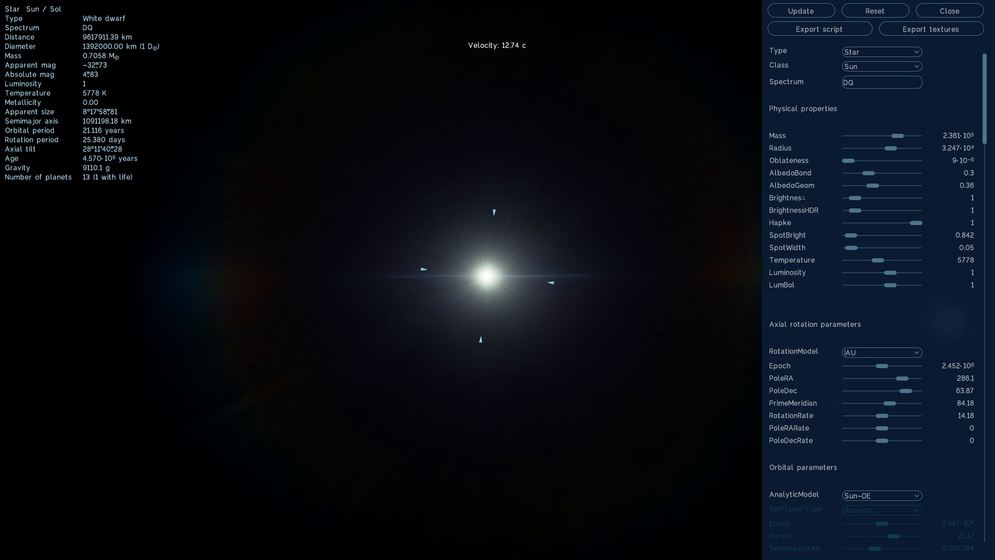
# Raise the white dwarf's temperature to about 69,135 K with the Temperature slider
pyautogui.moveTo(879, 260); pyautogui.dragTo(884, 261)
pyautogui.write('eart')
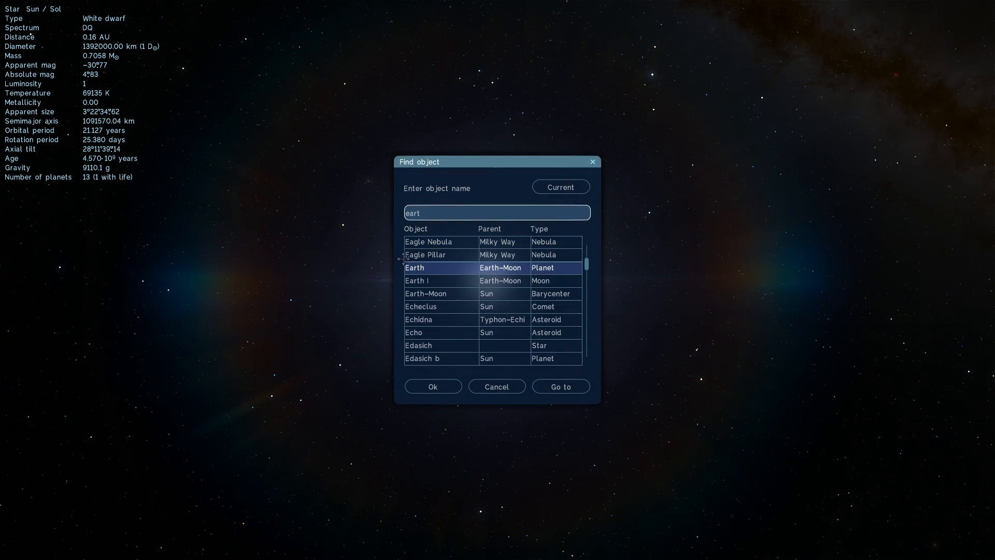
# Pick Earth from the Find object search results to view it against the white dwarf
pyautogui.click(560, 386)
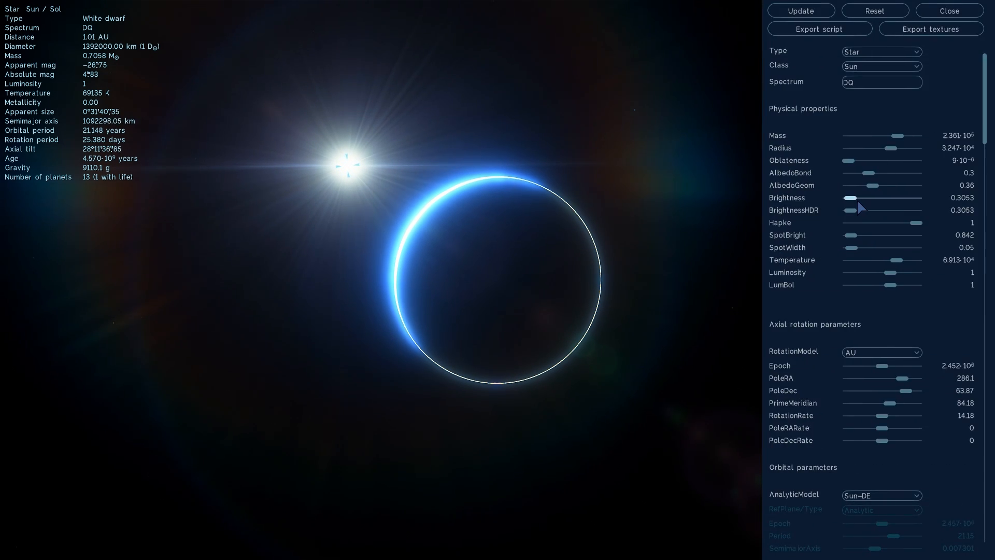
# Lower the star's brightness to 0.1527 and its HDR brightness to 0.07634
pyautogui.moveTo(867, 198); pyautogui.dragTo(847, 198)
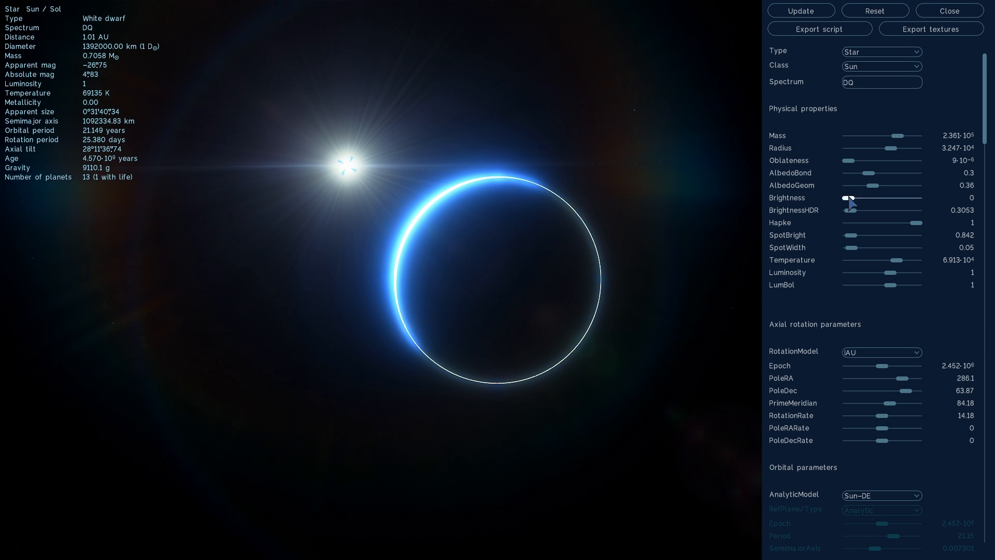
pyautogui.moveTo(847, 197); pyautogui.dragTo(879, 197)
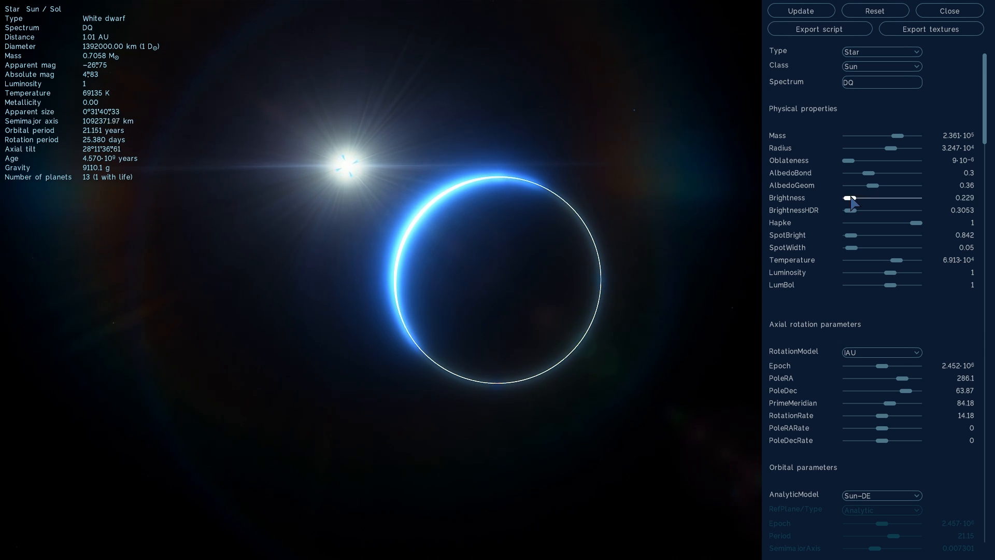
pyautogui.moveTo(847, 197); pyautogui.dragTo(843, 197)
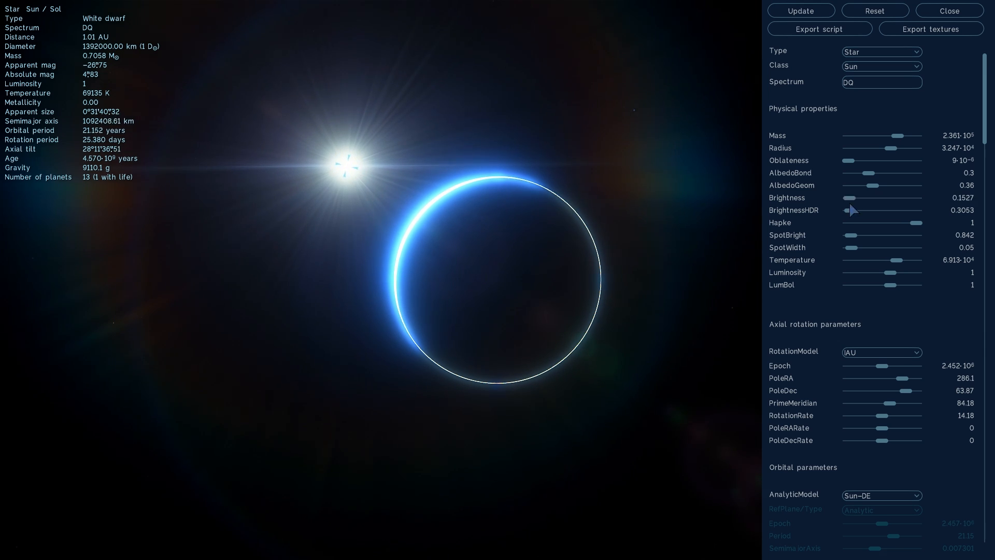
pyautogui.moveTo(895, 273); pyautogui.dragTo(885, 274)
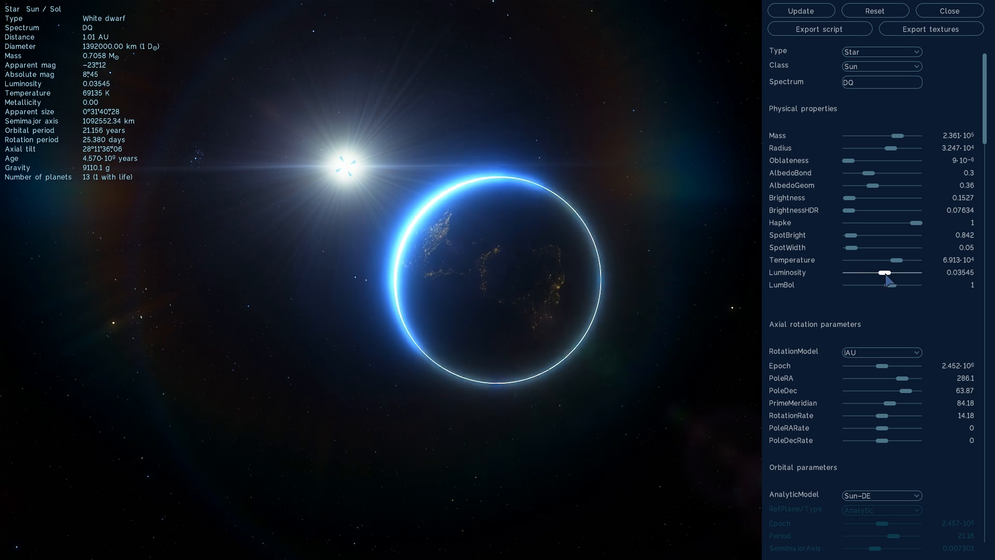
# Bring the white dwarf's luminosity down to about 0.0003939
pyautogui.moveTo(885, 273); pyautogui.dragTo(875, 273)
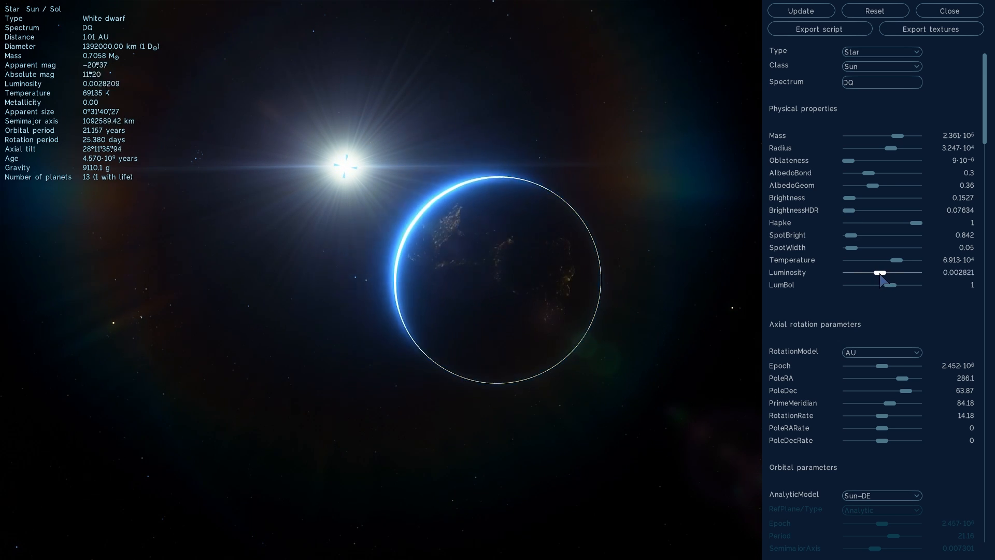
pyautogui.moveTo(888, 274); pyautogui.dragTo(873, 274)
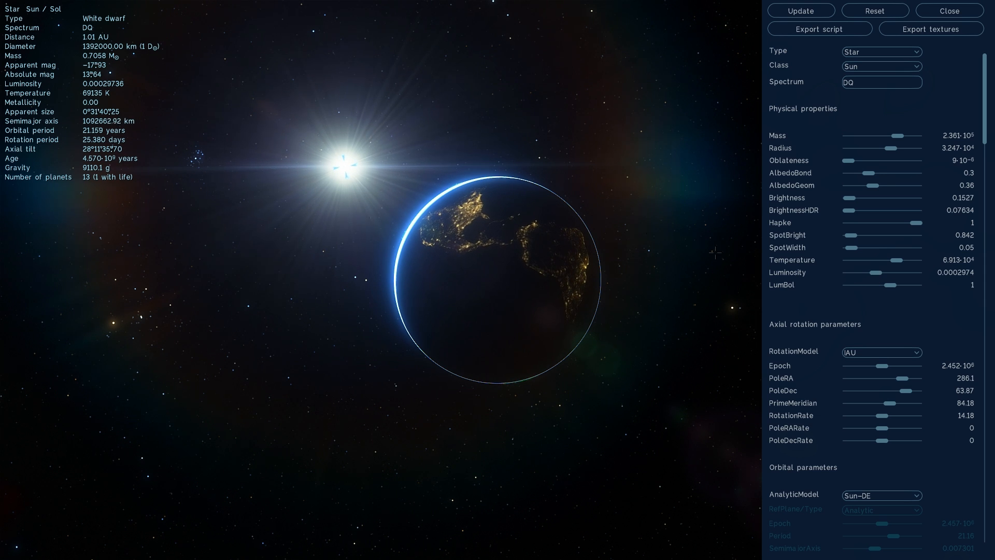
pyautogui.moveTo(901, 272); pyautogui.dragTo(879, 273)
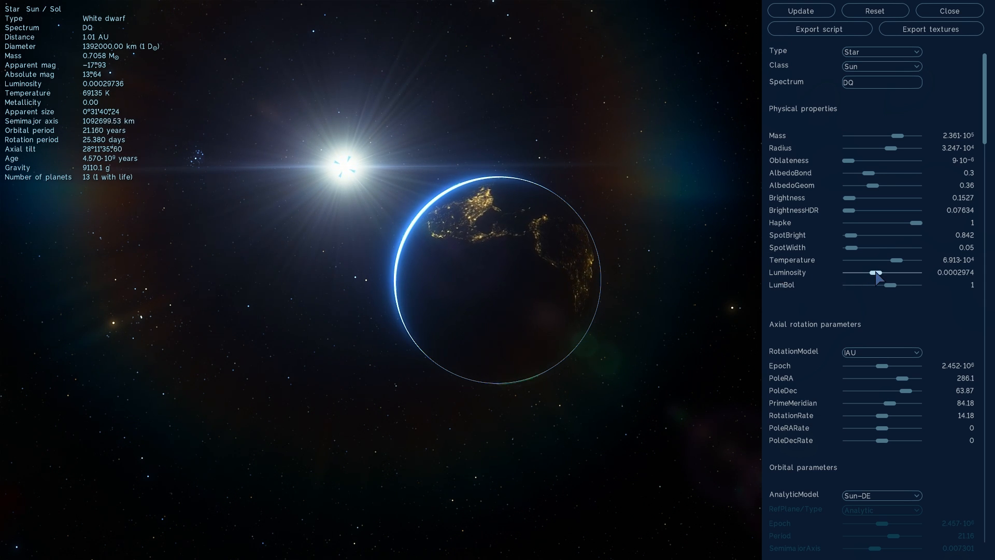
pyautogui.moveTo(879, 273); pyautogui.dragTo(869, 273)
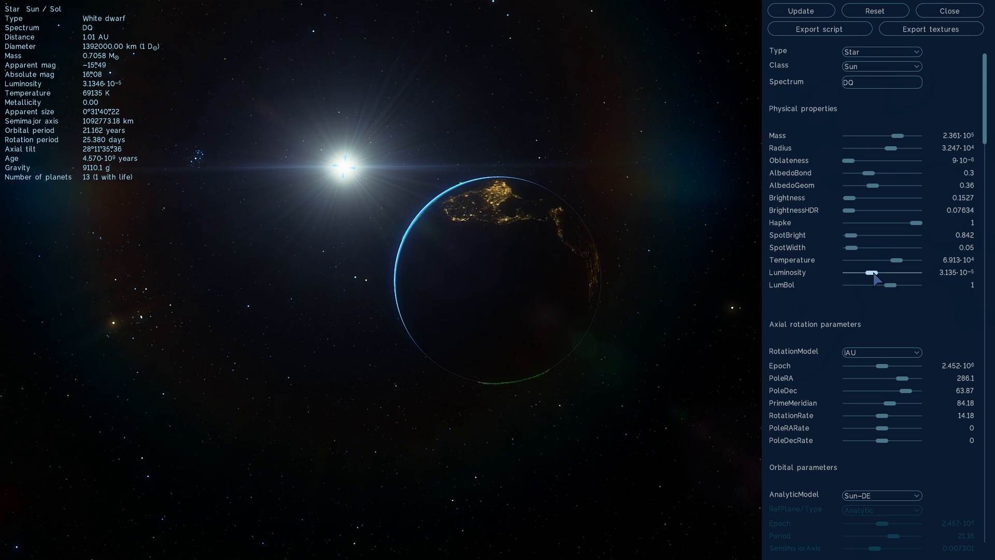
pyautogui.moveTo(873, 273); pyautogui.dragTo(879, 272)
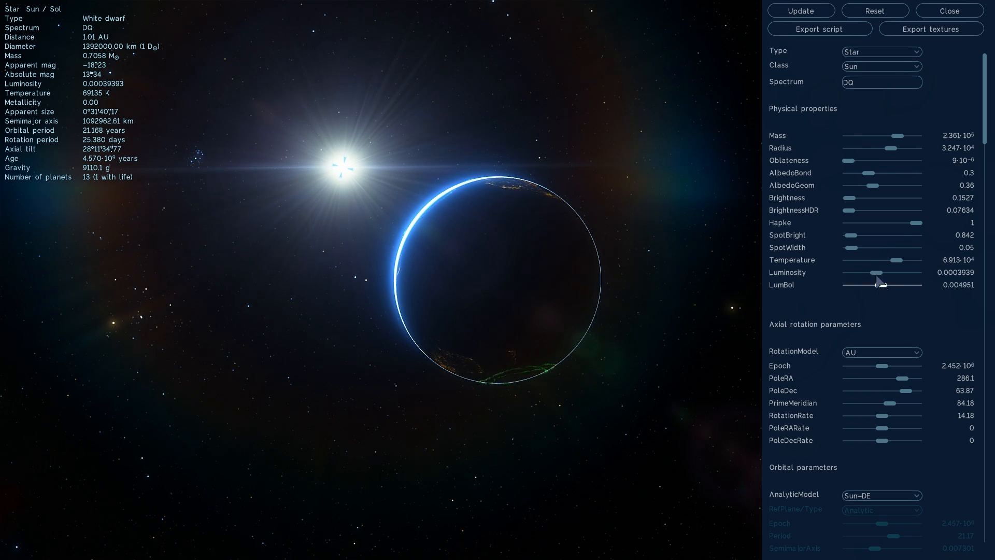
pyautogui.click(949, 11)
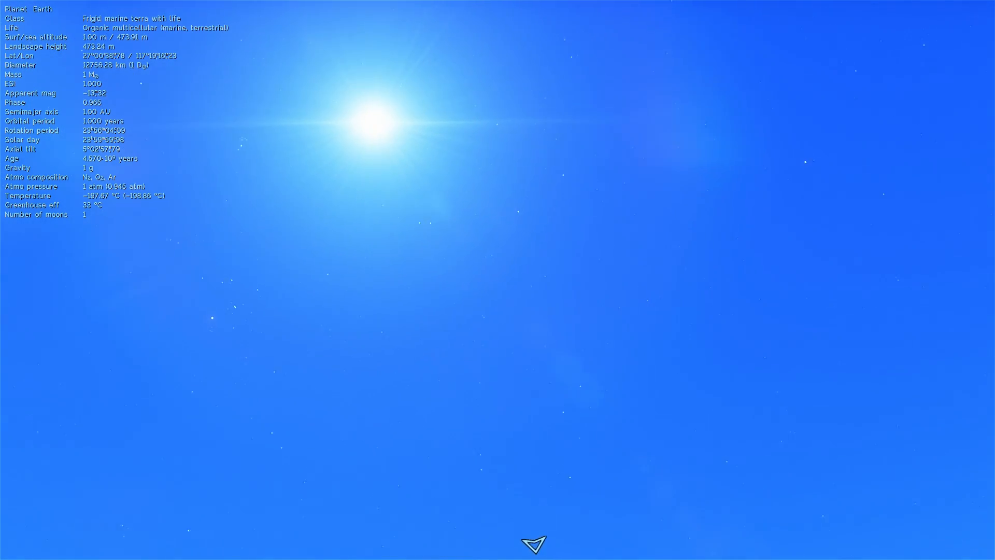
# Centre the white dwarf in view and accelerate time past 300x to watch it cross the sky
pyautogui.moveTo(533, 542); pyautogui.dragTo(467, 542)
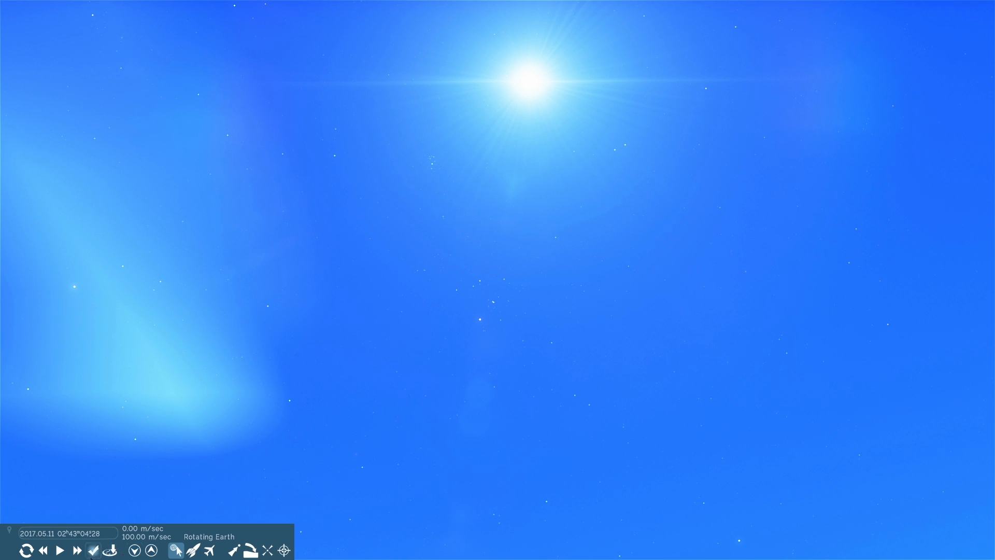
pyautogui.click(76, 551)
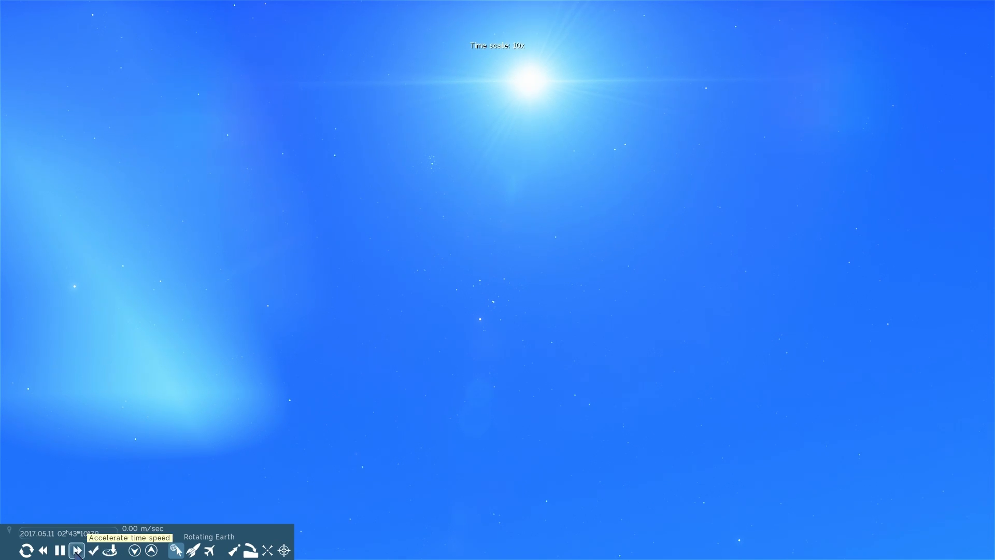
pyautogui.click(76, 550)
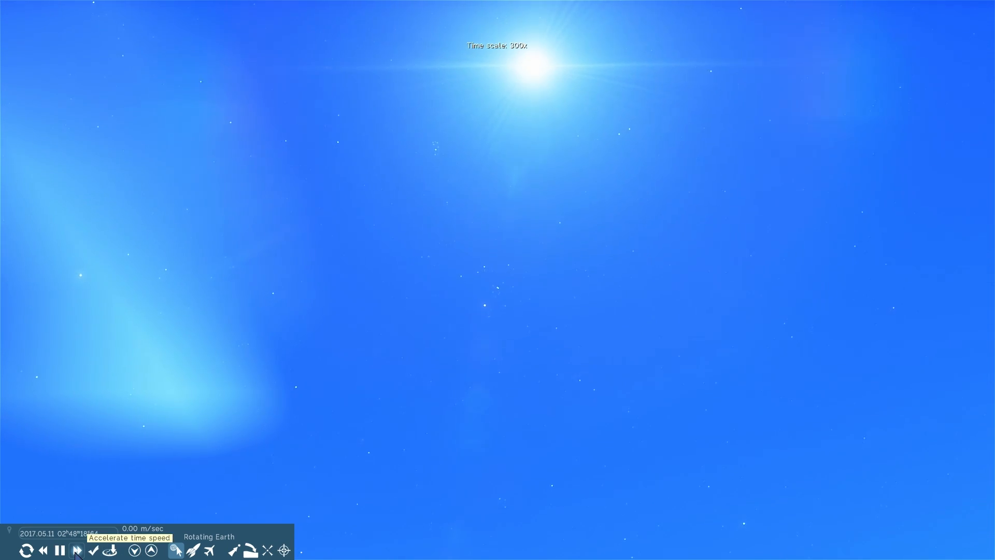
pyautogui.click(61, 551)
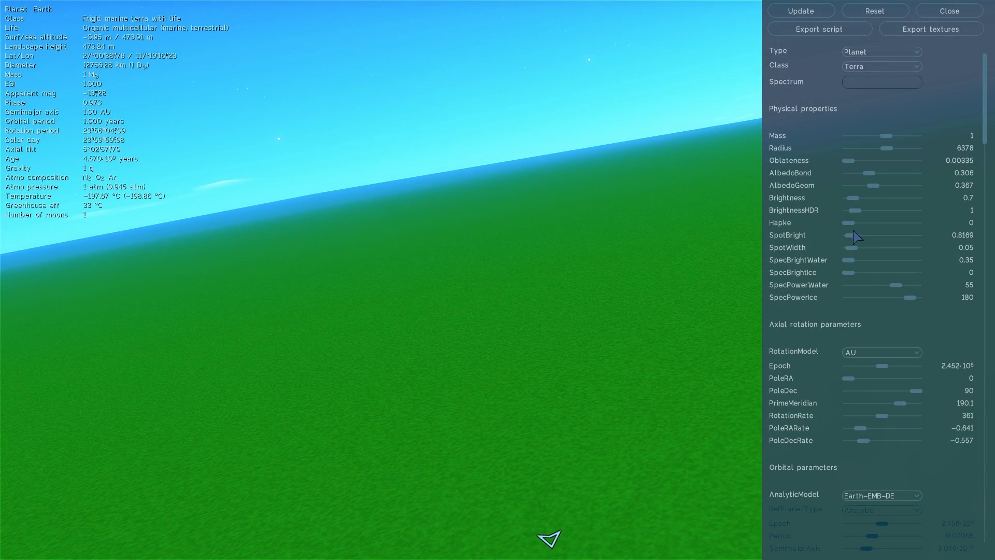
# Scroll through Earth's parameters in the planet editor
pyautogui.scroll(-3)
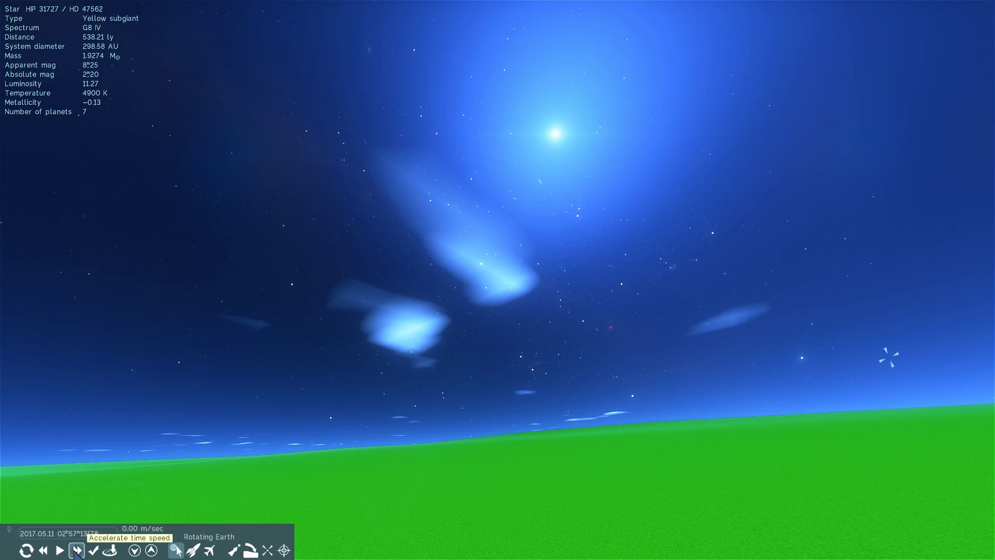
# Accelerate time to 100x and beyond on Earth's darkened surface
pyautogui.click(76, 551)
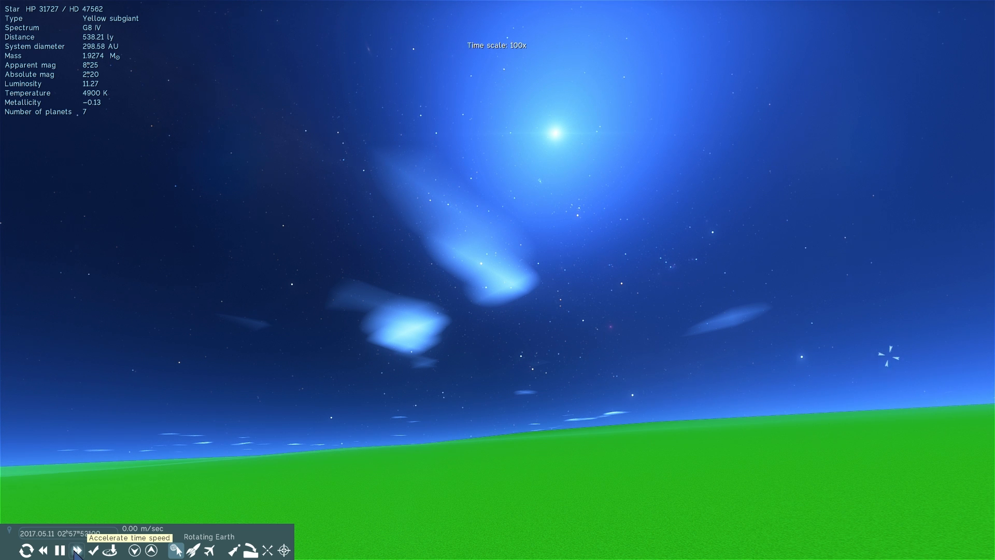
pyautogui.click(76, 550)
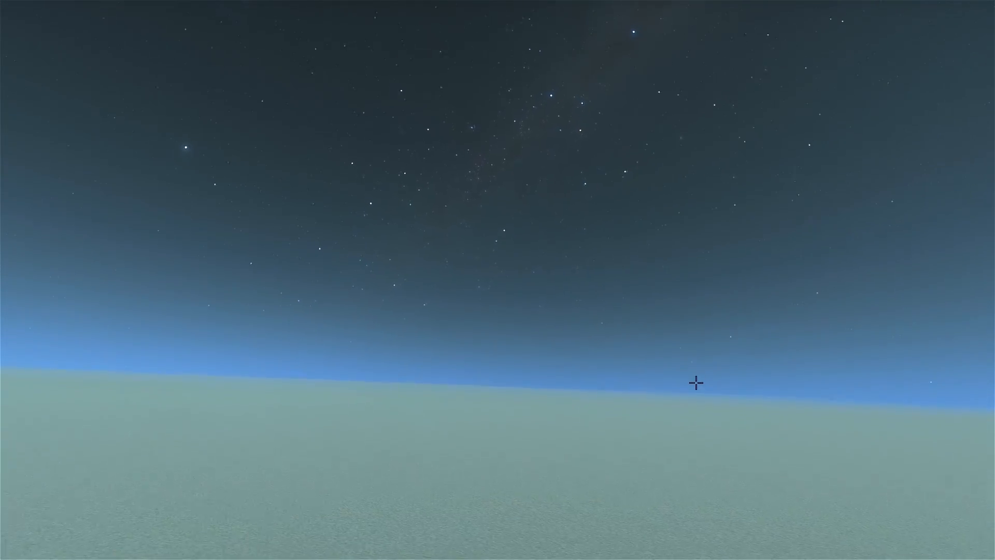
# Accelerate time on Mars past 300x until the bluish white dwarf rises in the sky
pyautogui.click(75, 551)
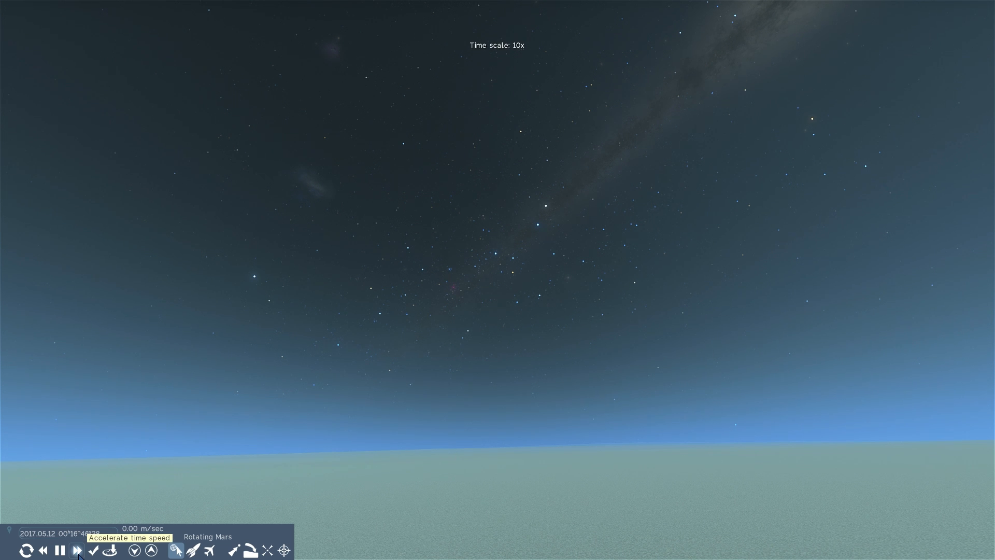
pyautogui.click(78, 551)
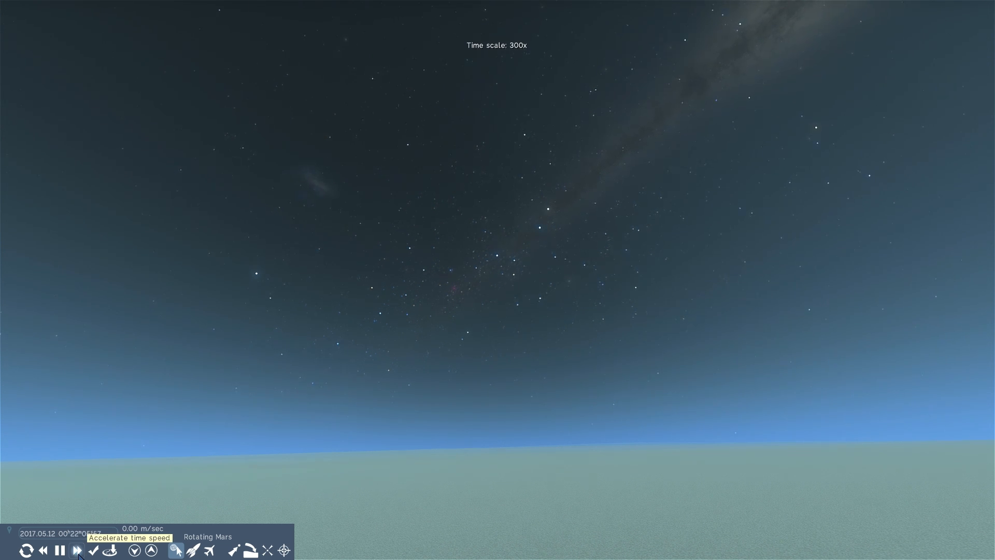
pyautogui.click(77, 549)
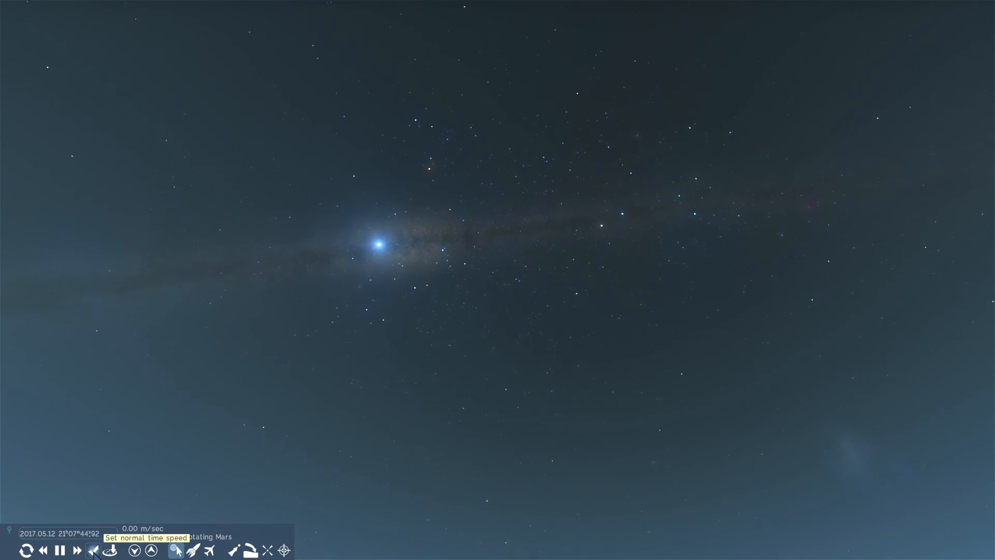
# Return time to normal speed and zoom out until the bluish Mars shows as a whole globe
pyautogui.click(92, 550)
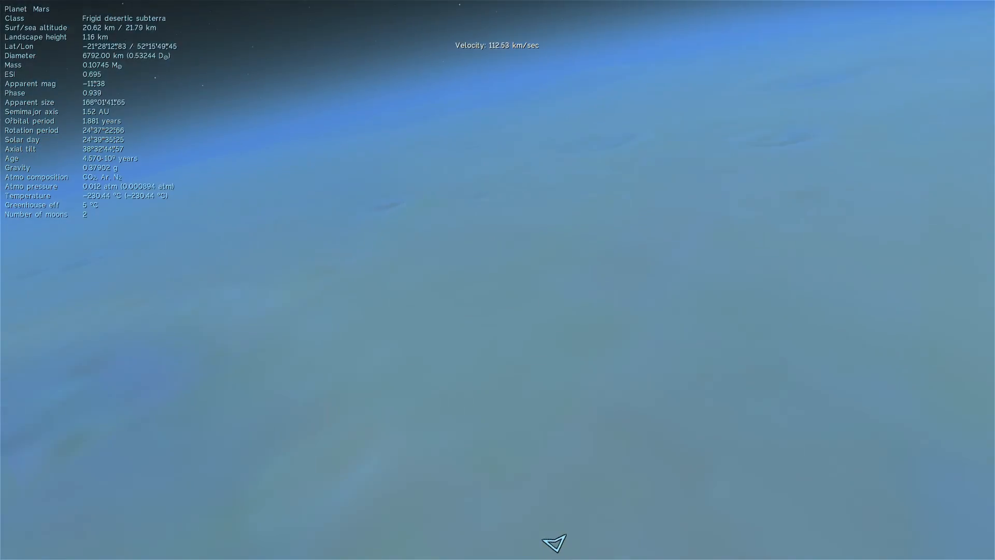
pyautogui.scroll(-3)
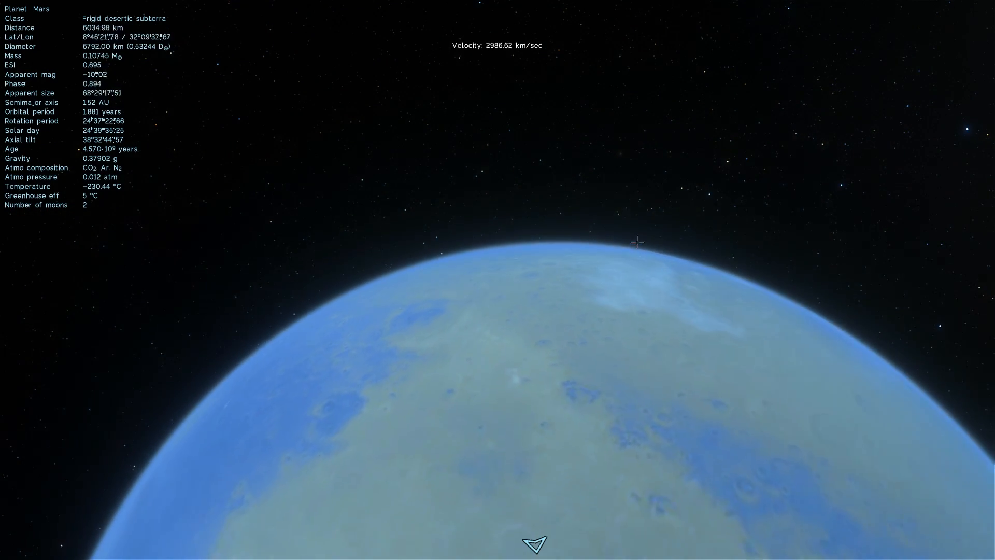
pyautogui.scroll(-3)
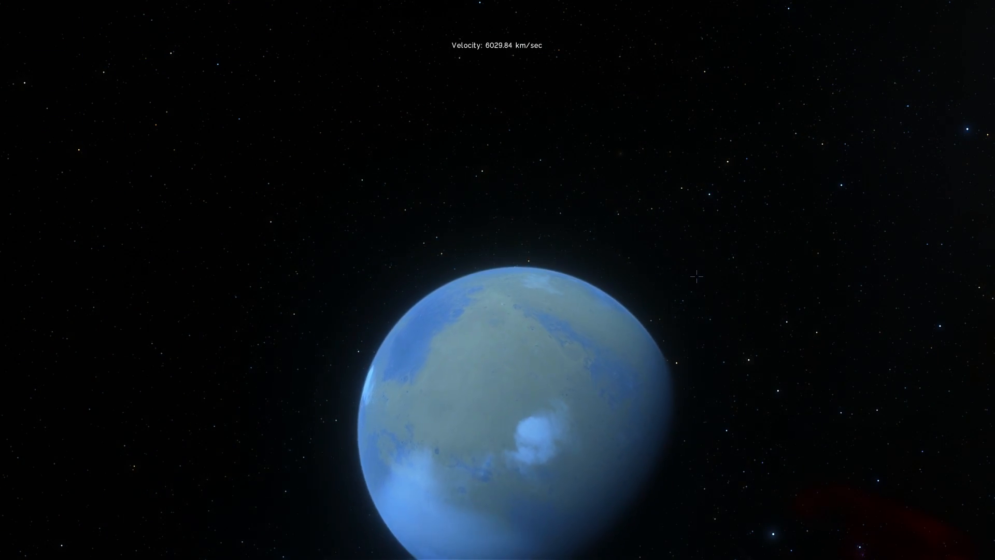